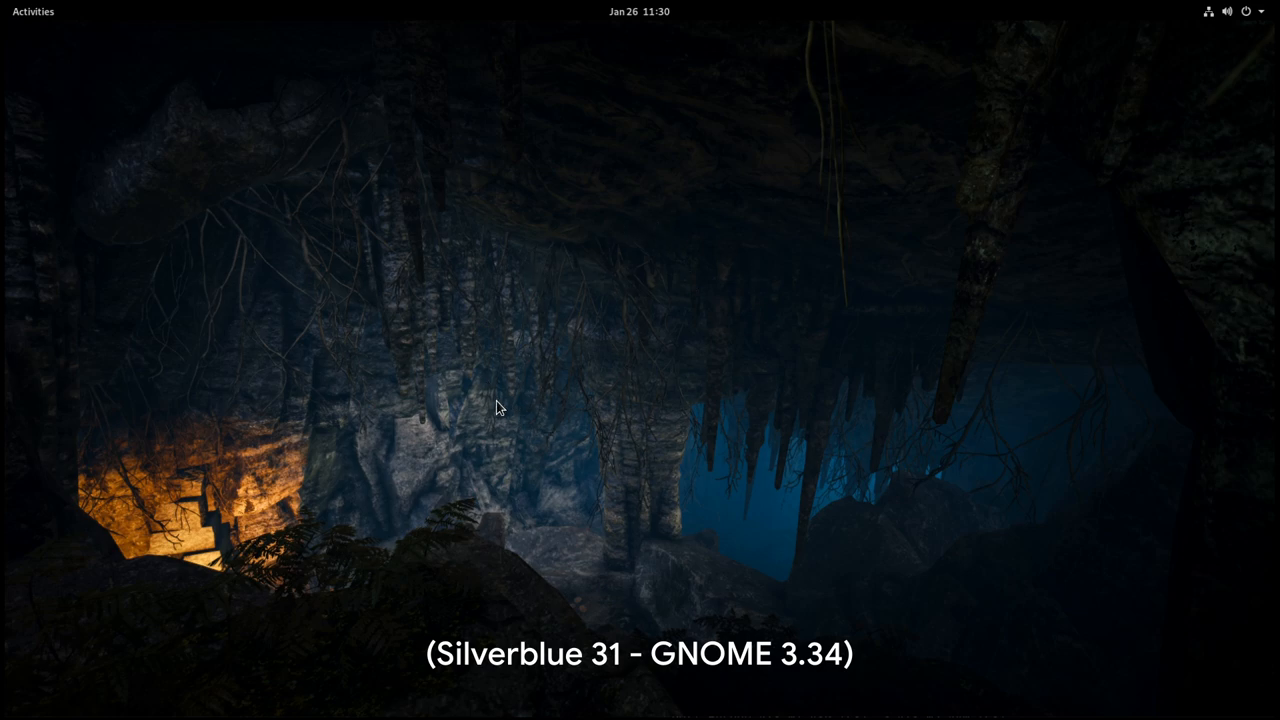
# - Search the overview for 'tweaks', see no results, and start Terminal
pyautogui.click(33, 11)
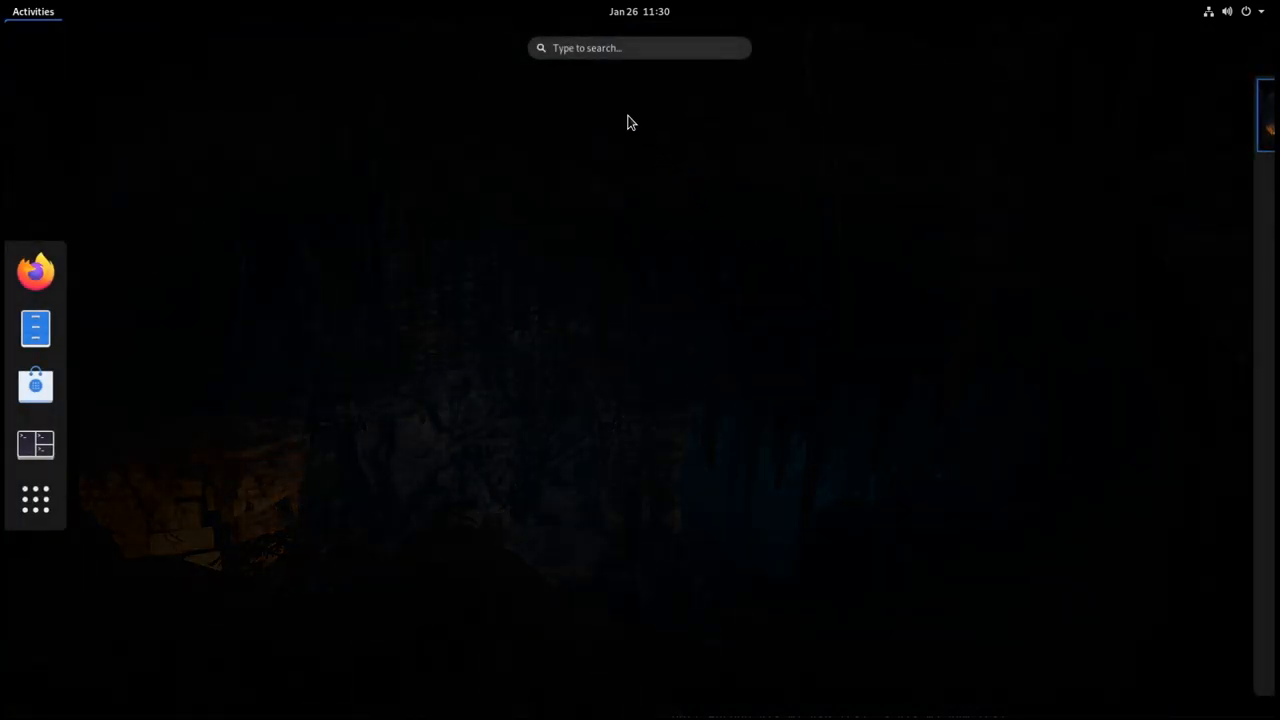
pyautogui.write('tweaks')
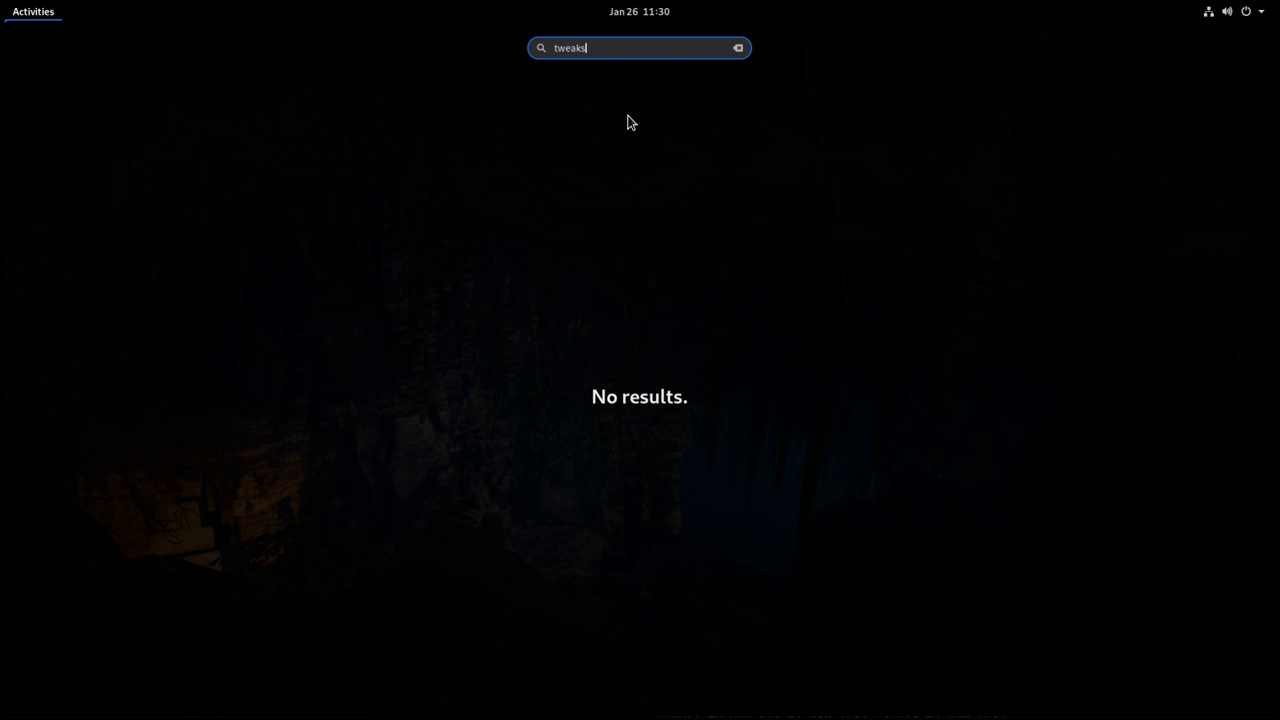
pyautogui.moveTo(622, 413)
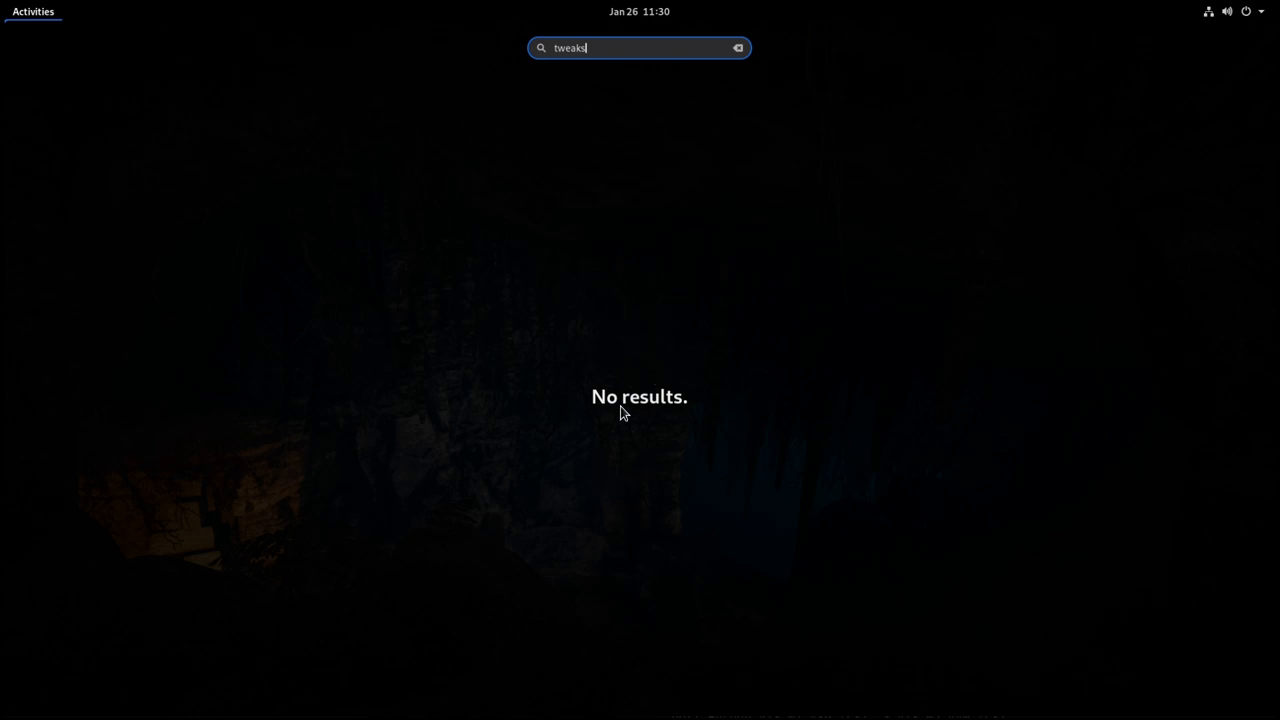
pyautogui.write('t')
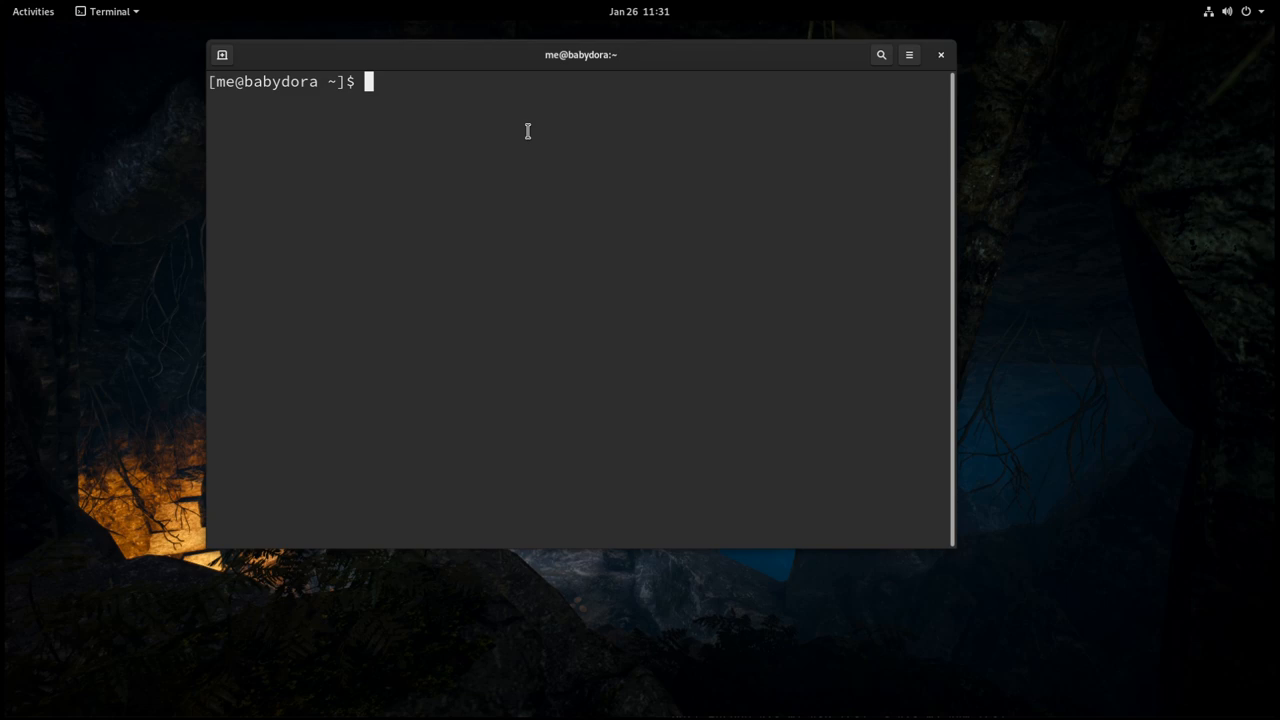
# - Run gnome-shell-extension-prefs in Terminal to open the Shell Extensions window
pyautogui.write('gnome-shell-extension-prefs')
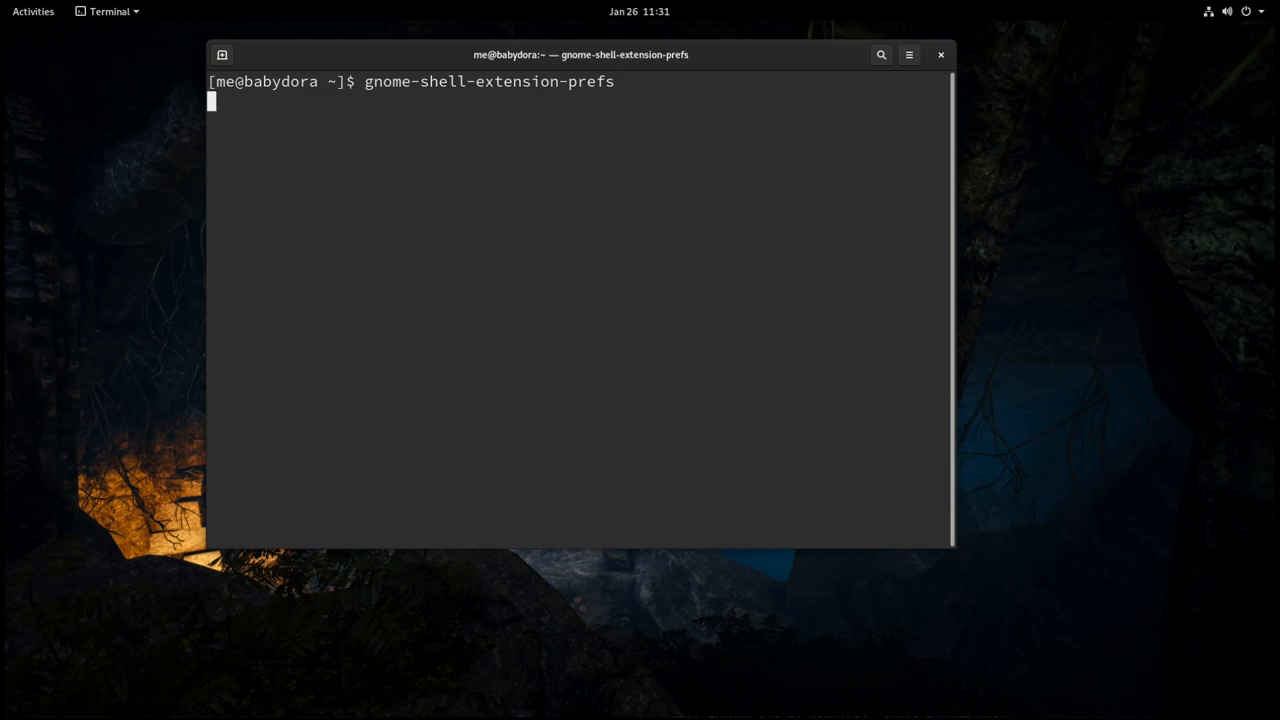
pyautogui.press('Return')
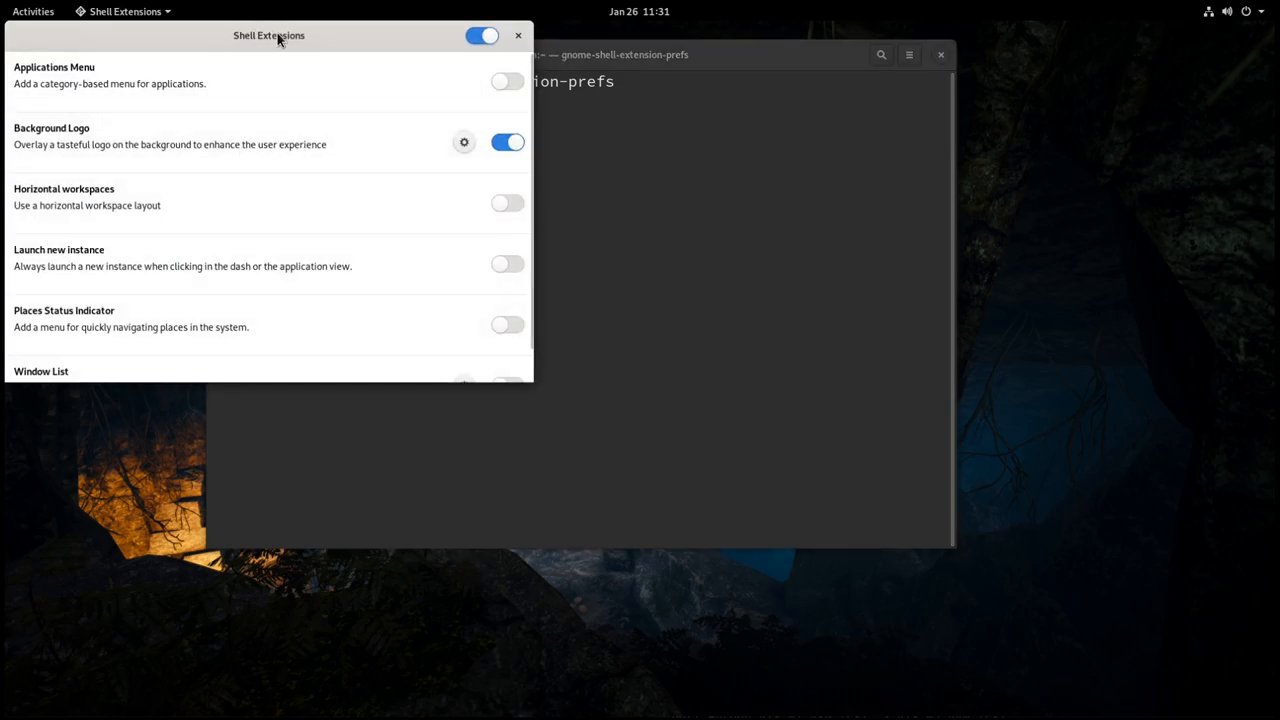
# - Move the Shell Extensions window aside and switch Horizontal workspaces on
pyautogui.moveTo(268, 35); pyautogui.dragTo(888, 186)
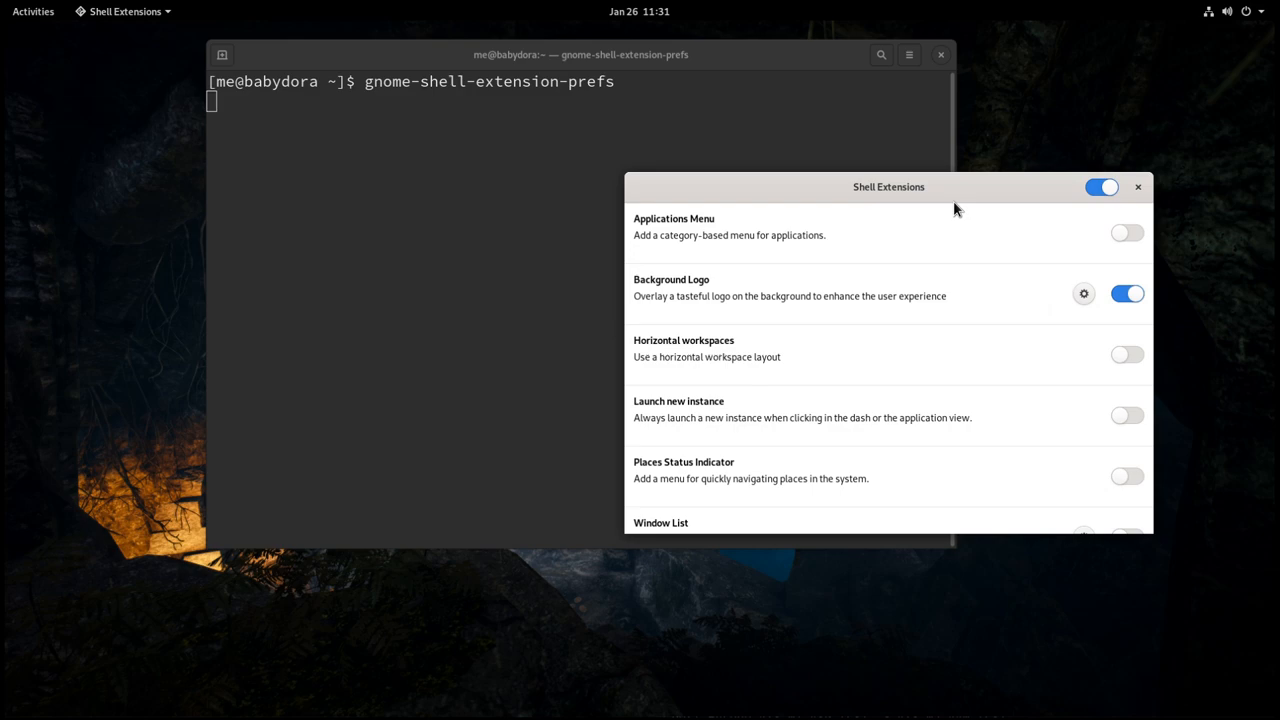
pyautogui.scroll(-3)
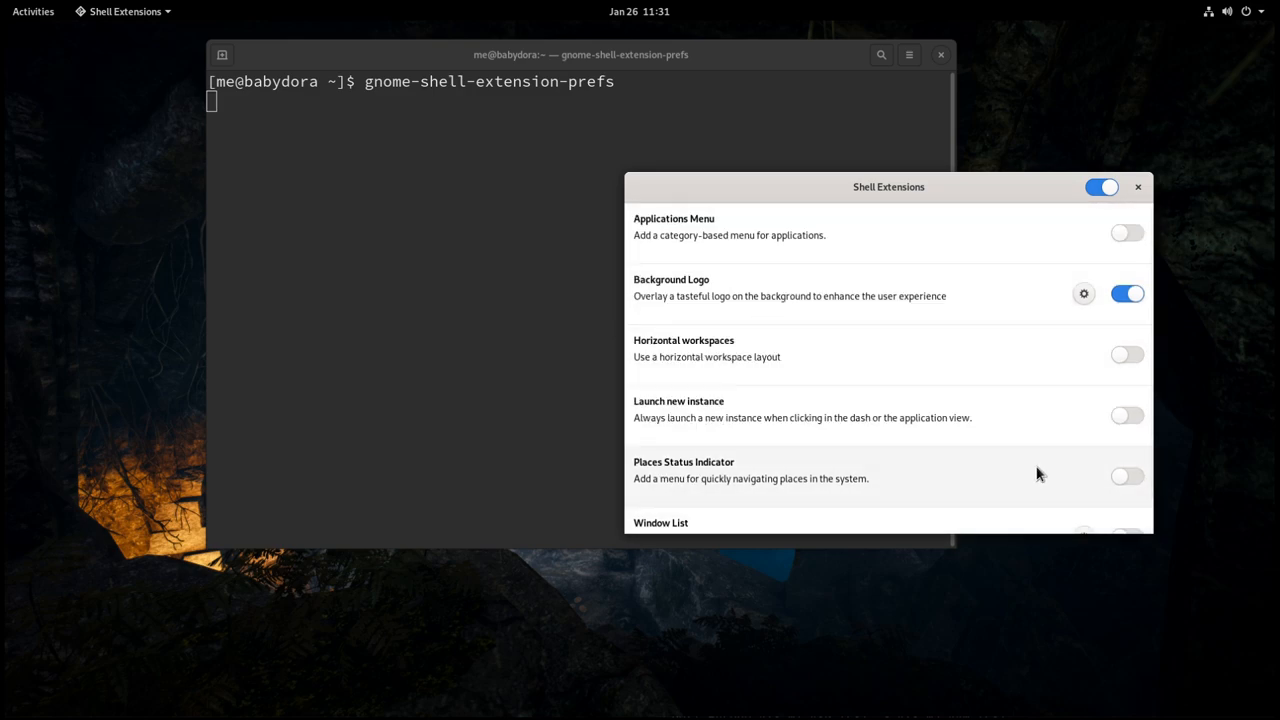
pyautogui.click(1127, 355)
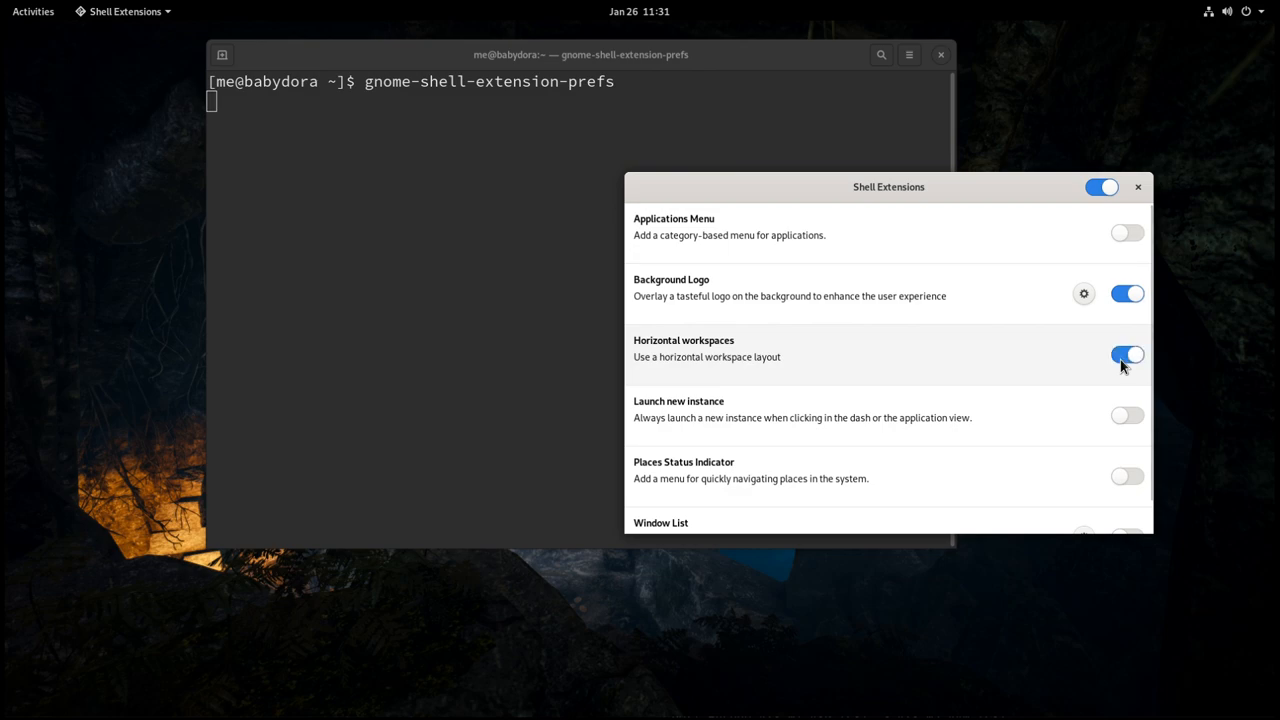
pyautogui.moveTo(1097, 375)
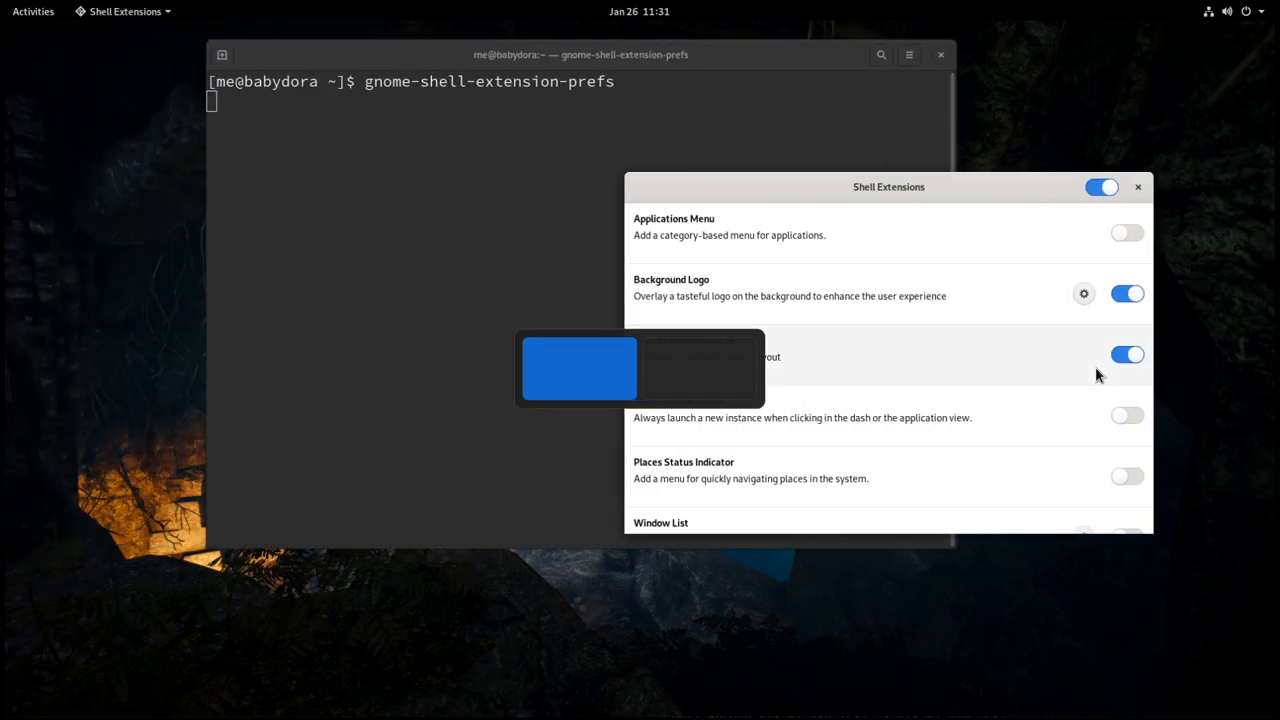
pyautogui.click(33, 11)
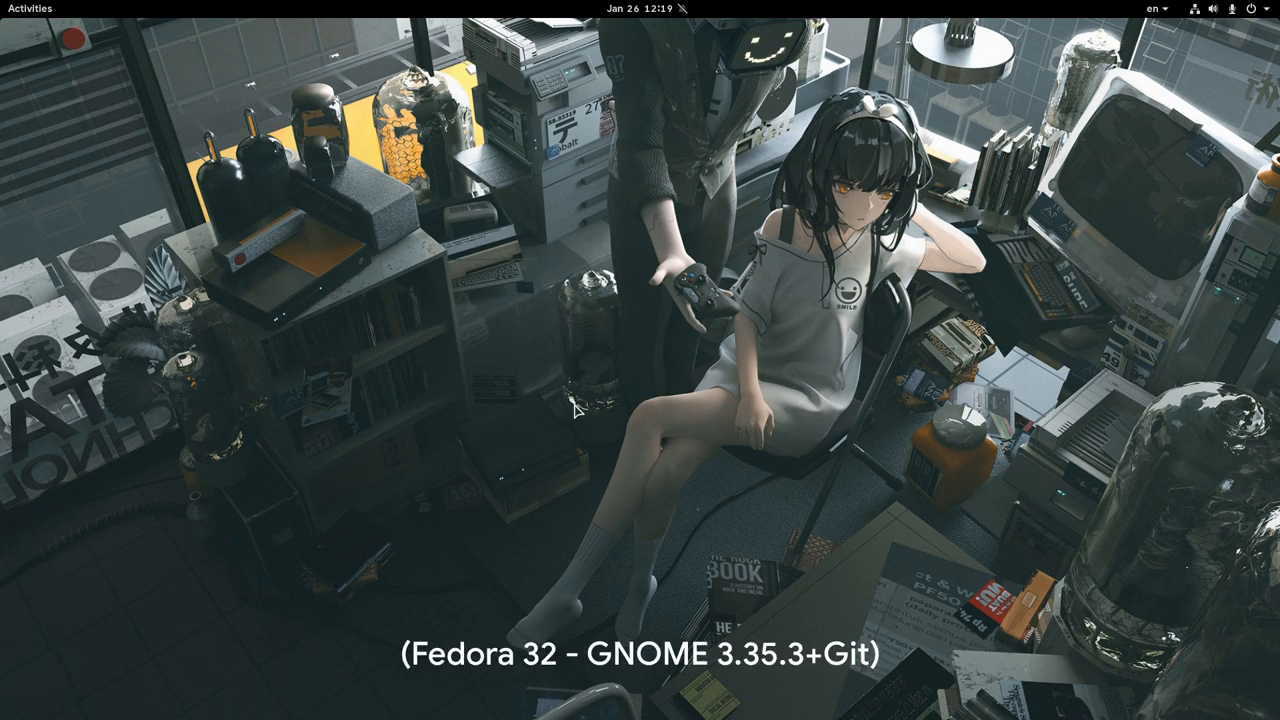
pyautogui.moveTo(578, 263)
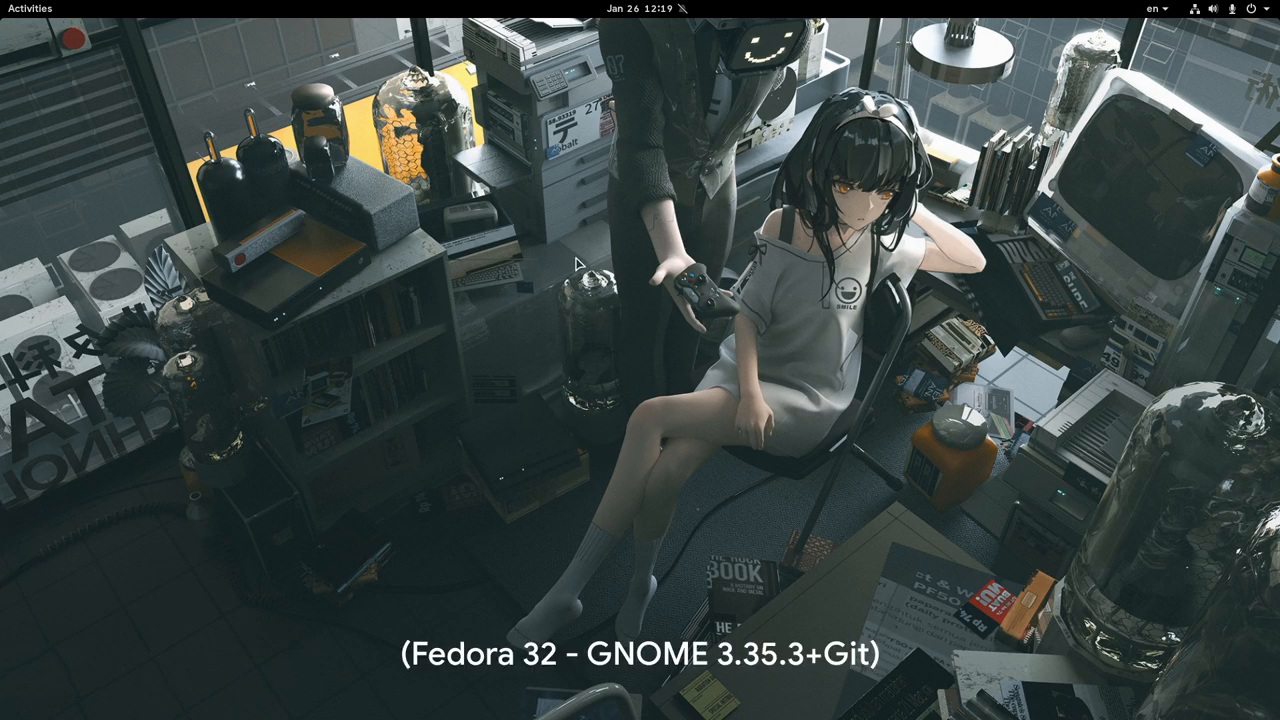
# - Search the overview for 'extensions' to find the Extensions app
pyautogui.click(30, 8)
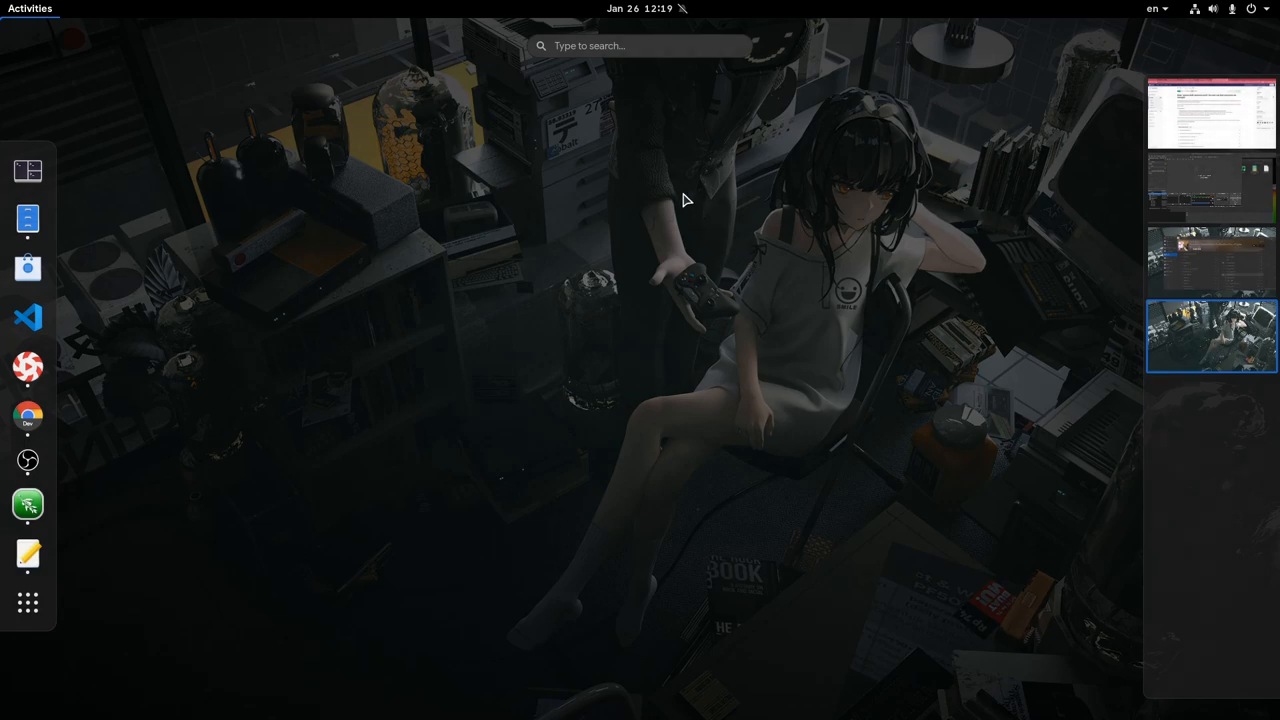
pyautogui.write('extensions')
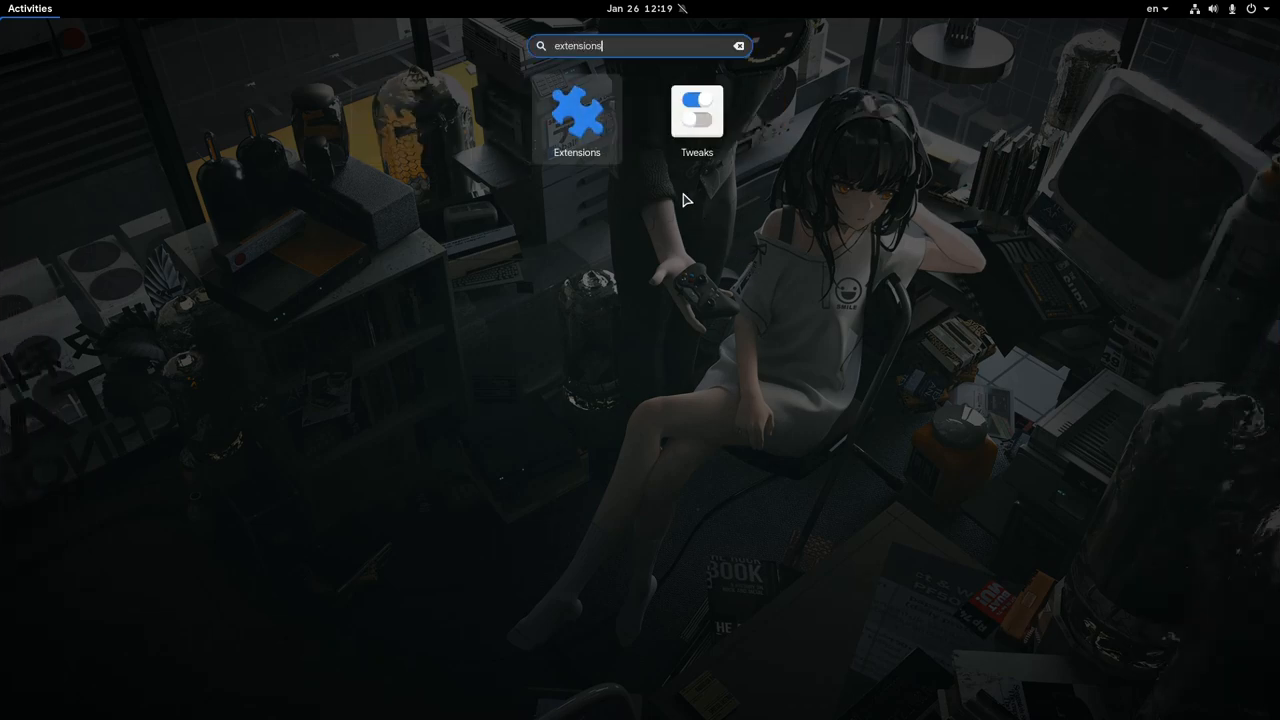
pyautogui.moveTo(657, 183)
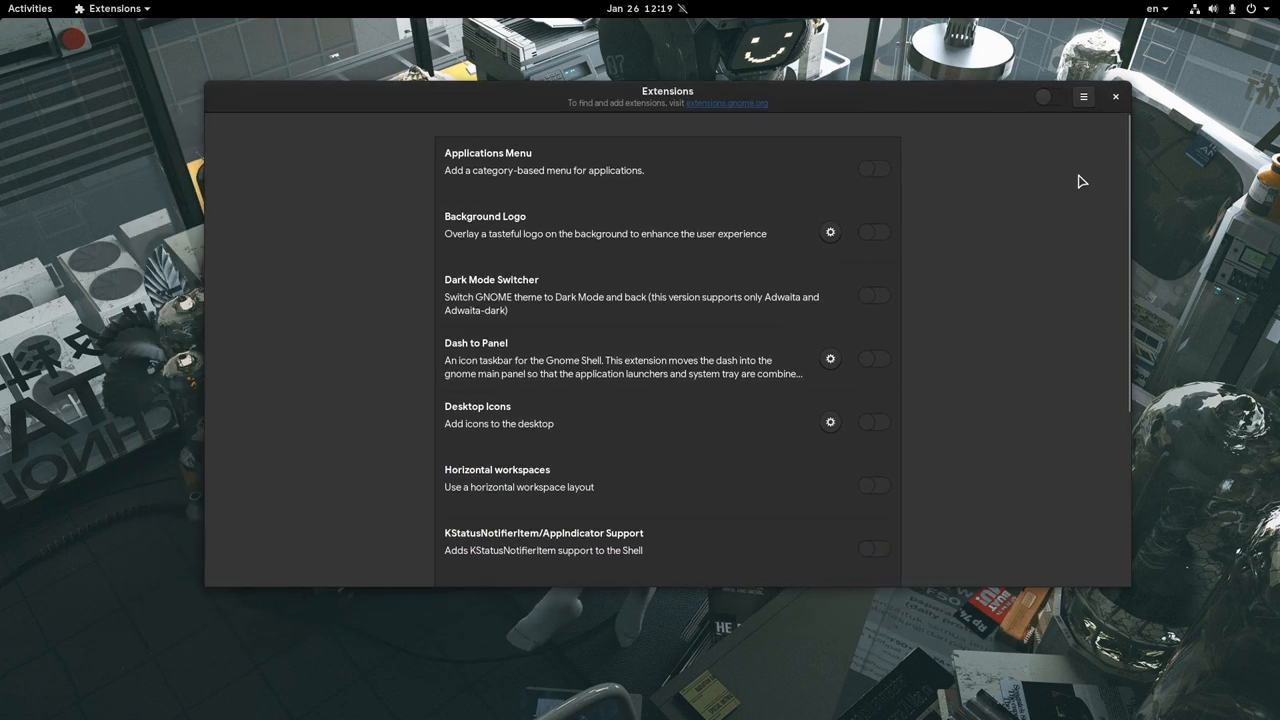
# - View About Extensions (version 3.35.3), dismiss it, and switch extensions on globally
pyautogui.click(1083, 96)
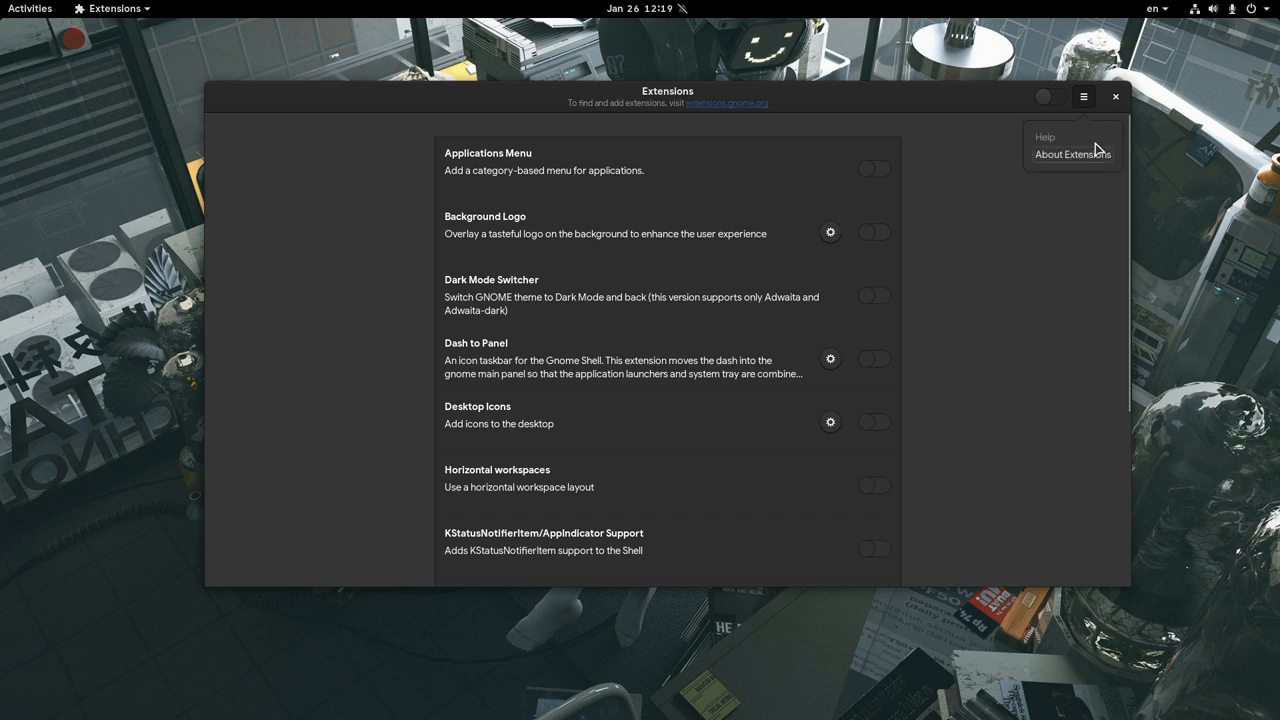
pyautogui.click(1072, 154)
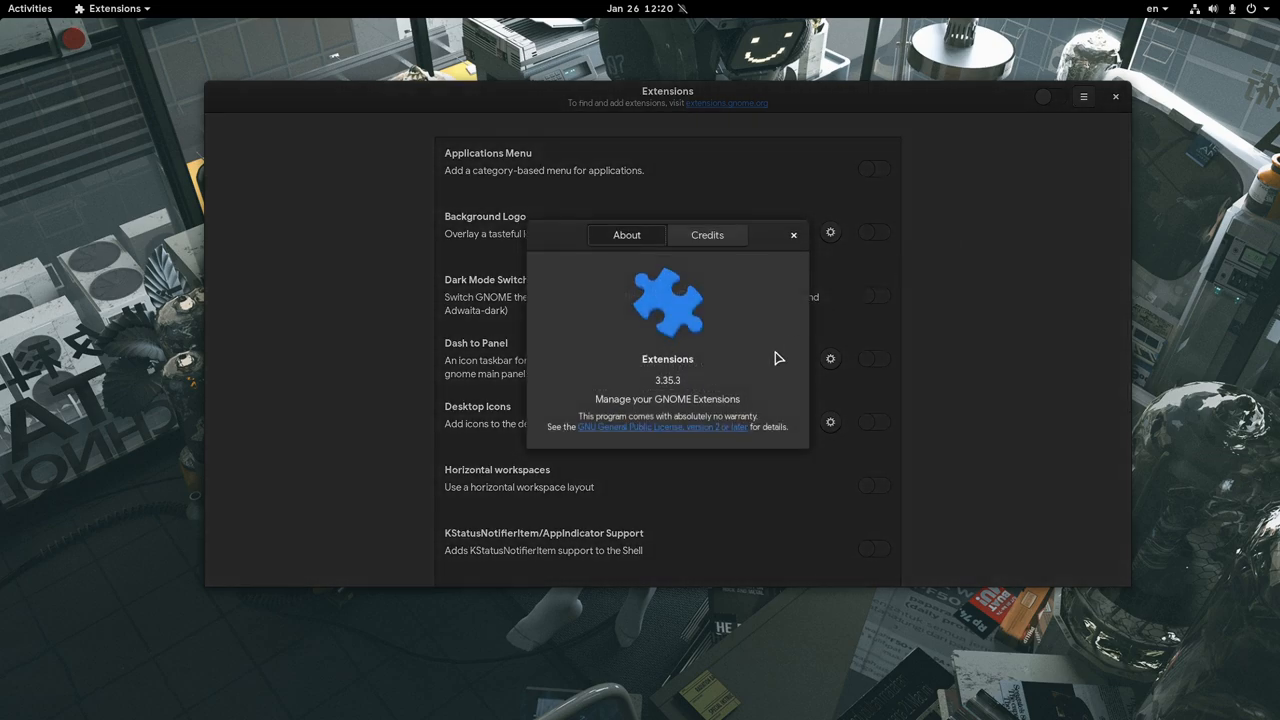
pyautogui.click(793, 235)
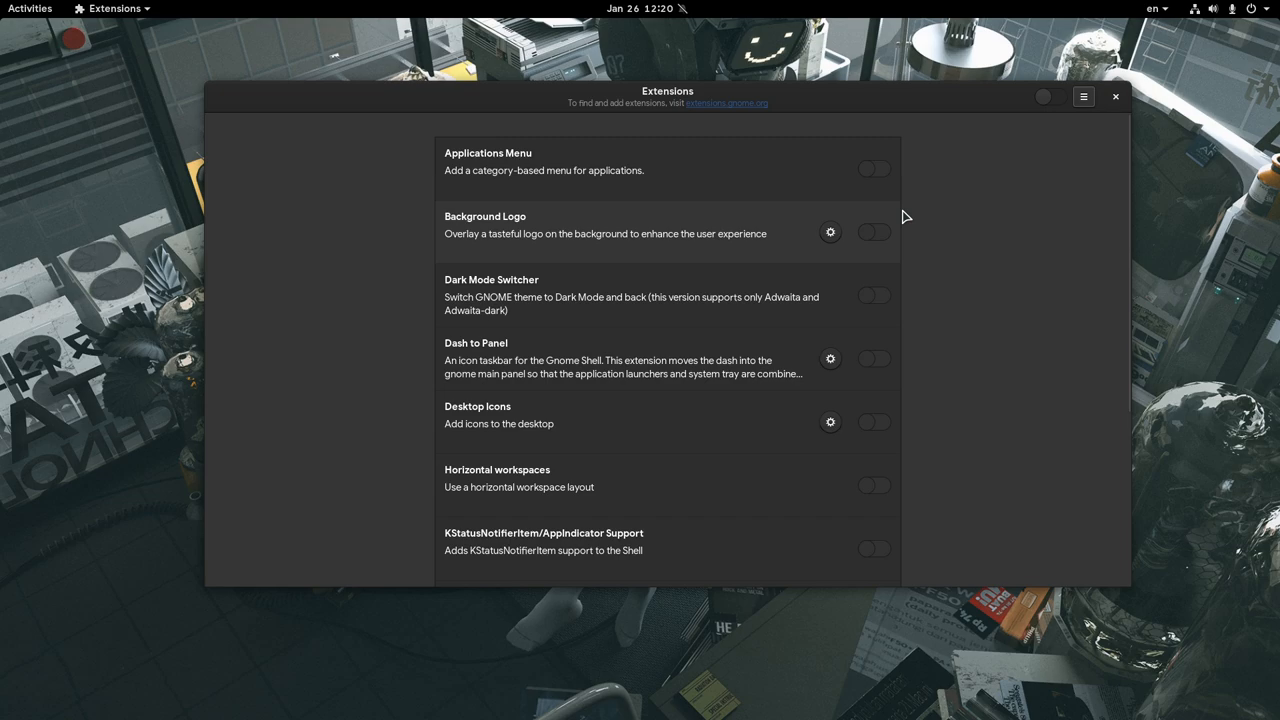
pyautogui.click(1048, 97)
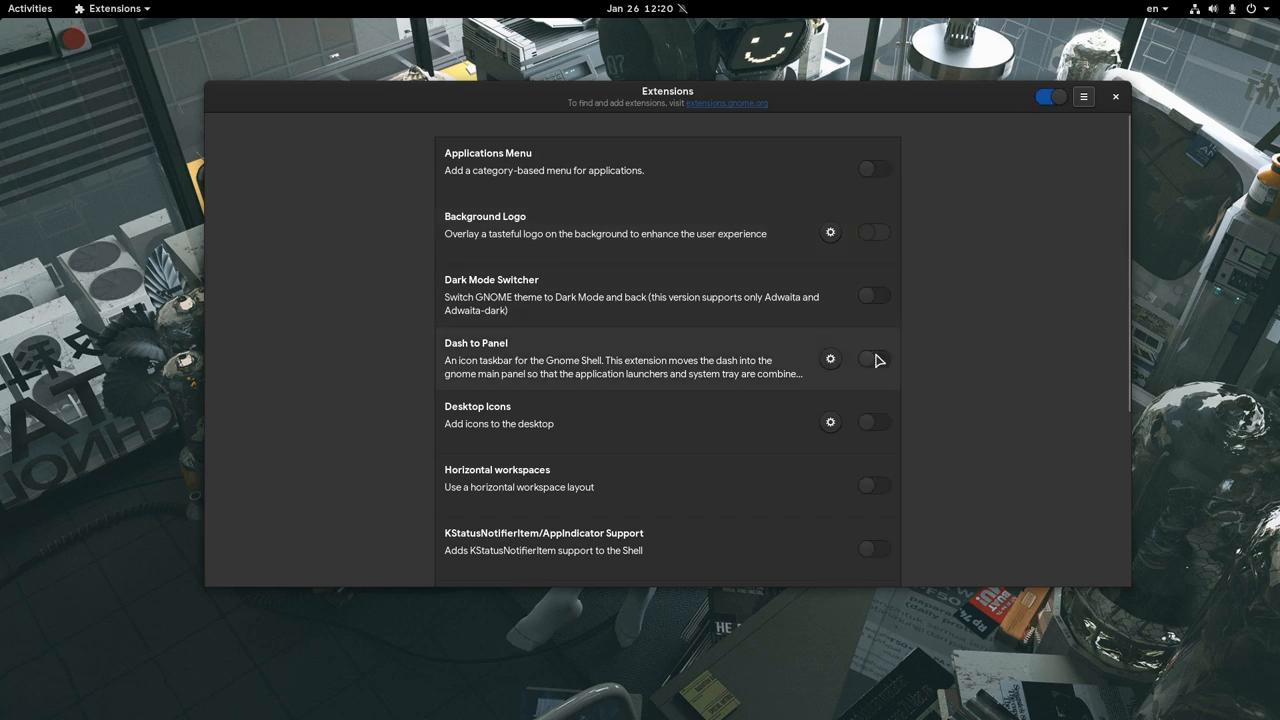
# - Enable Dash to Panel and briefly view its position settings
pyautogui.click(872, 358)
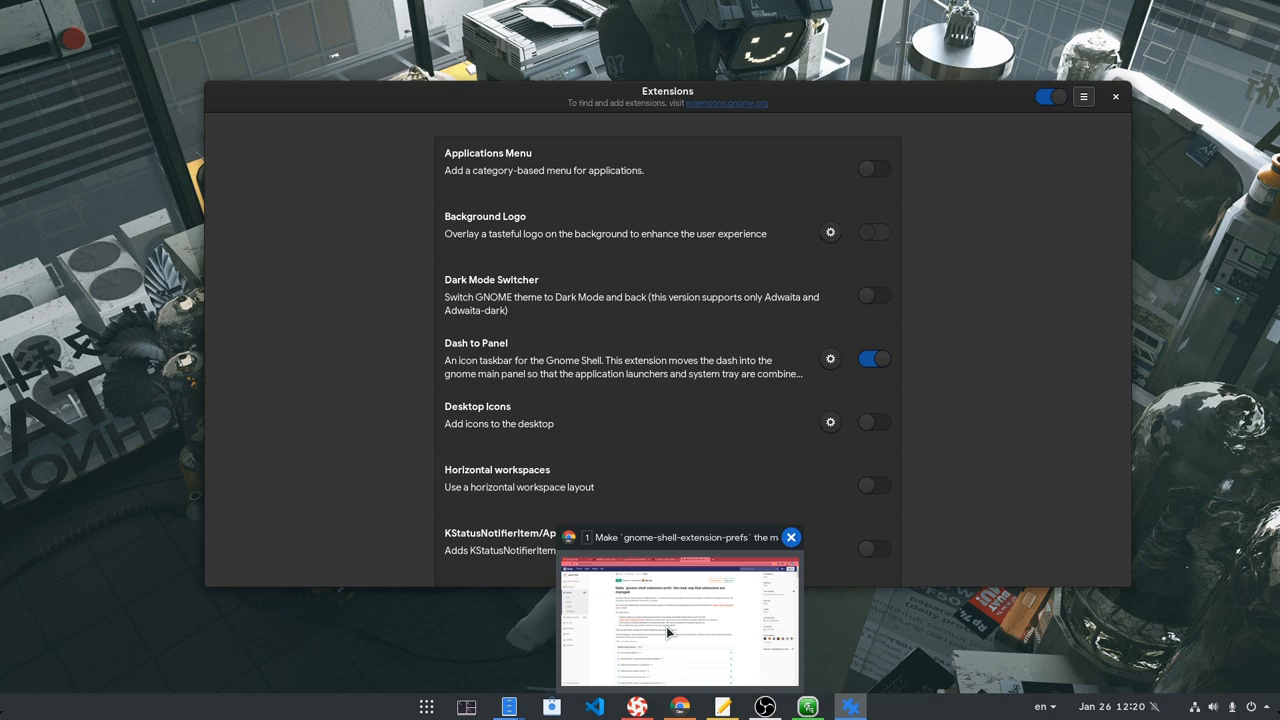
pyautogui.moveTo(717, 614)
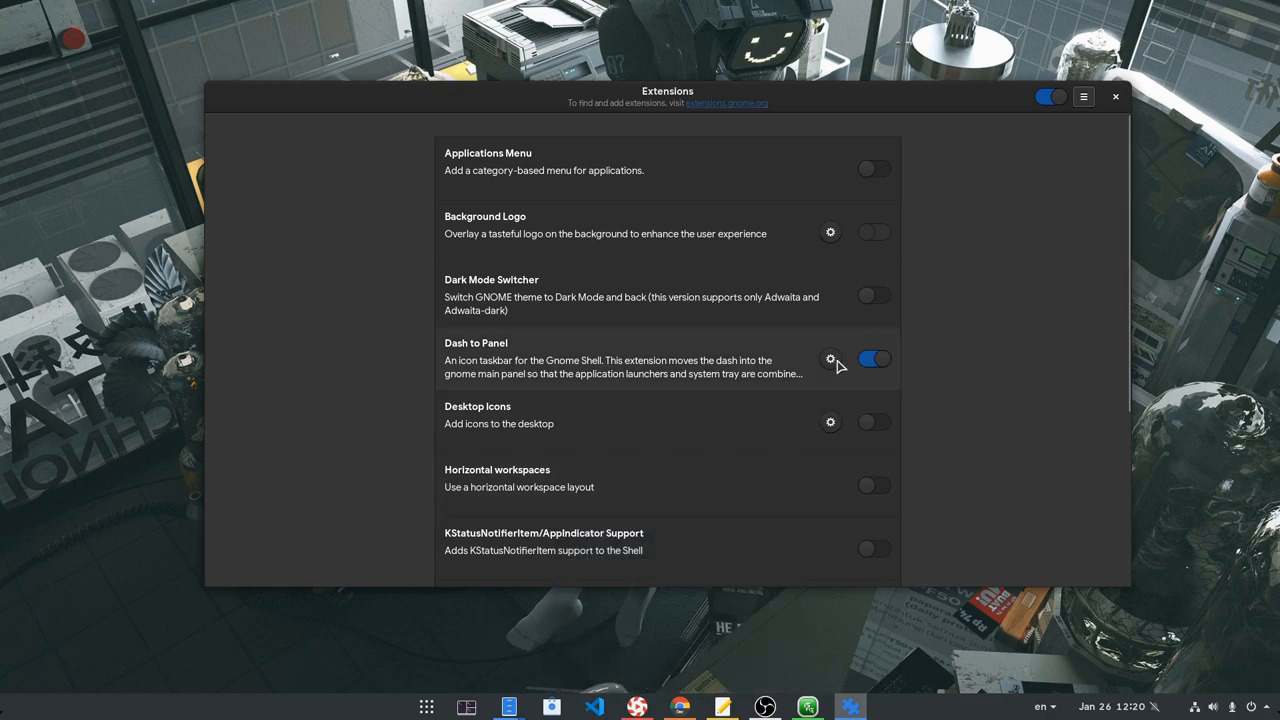
pyautogui.click(830, 359)
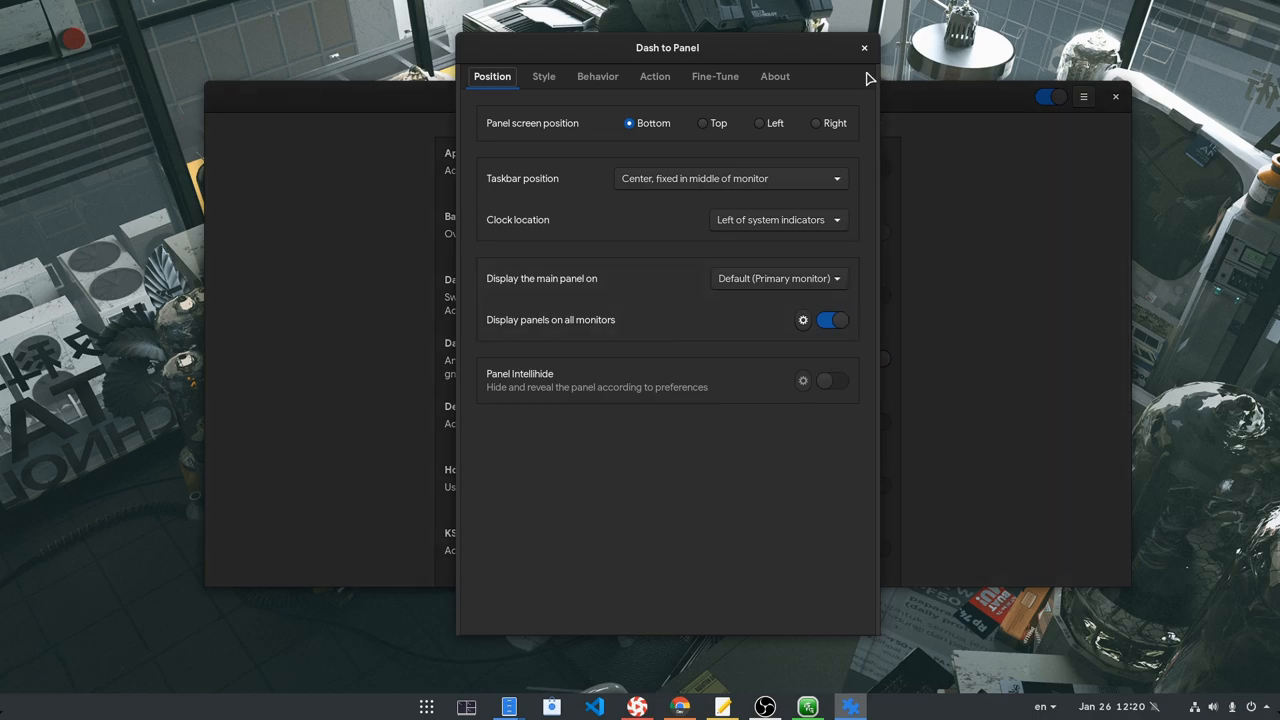
pyautogui.click(864, 47)
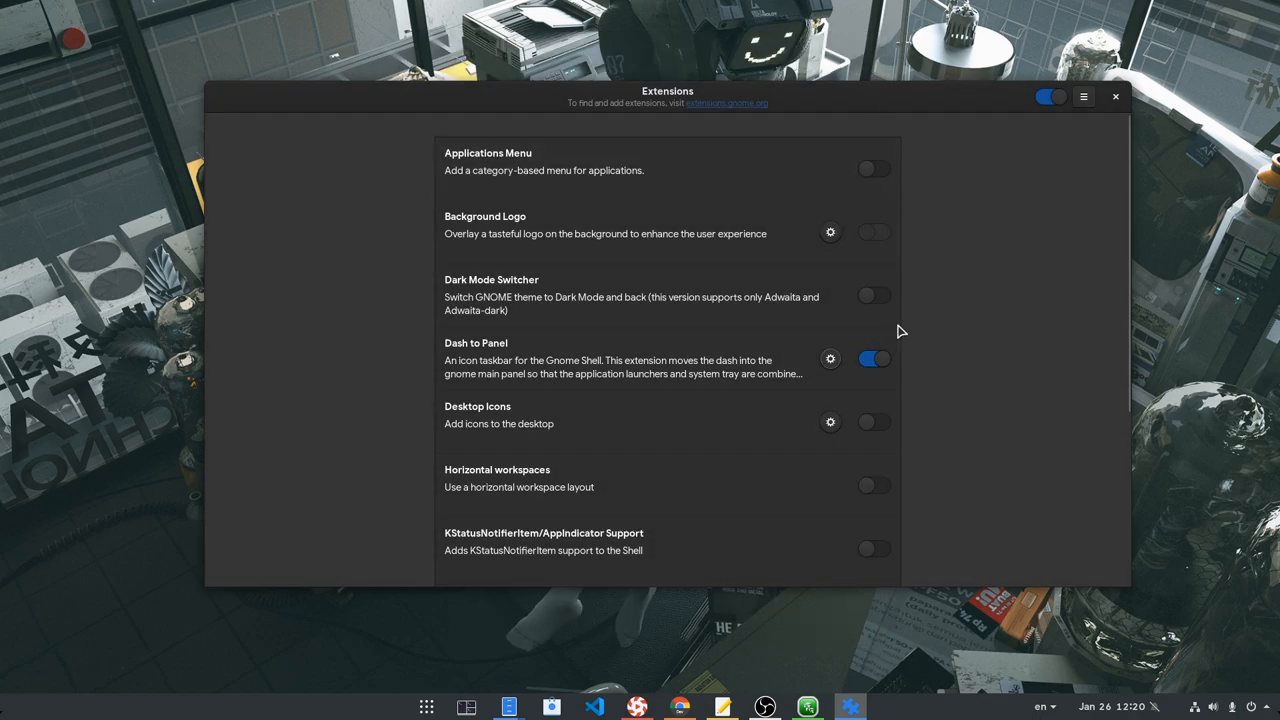
# - Turn Dash to Panel and all extensions off, then close Extensions
pyautogui.click(873, 358)
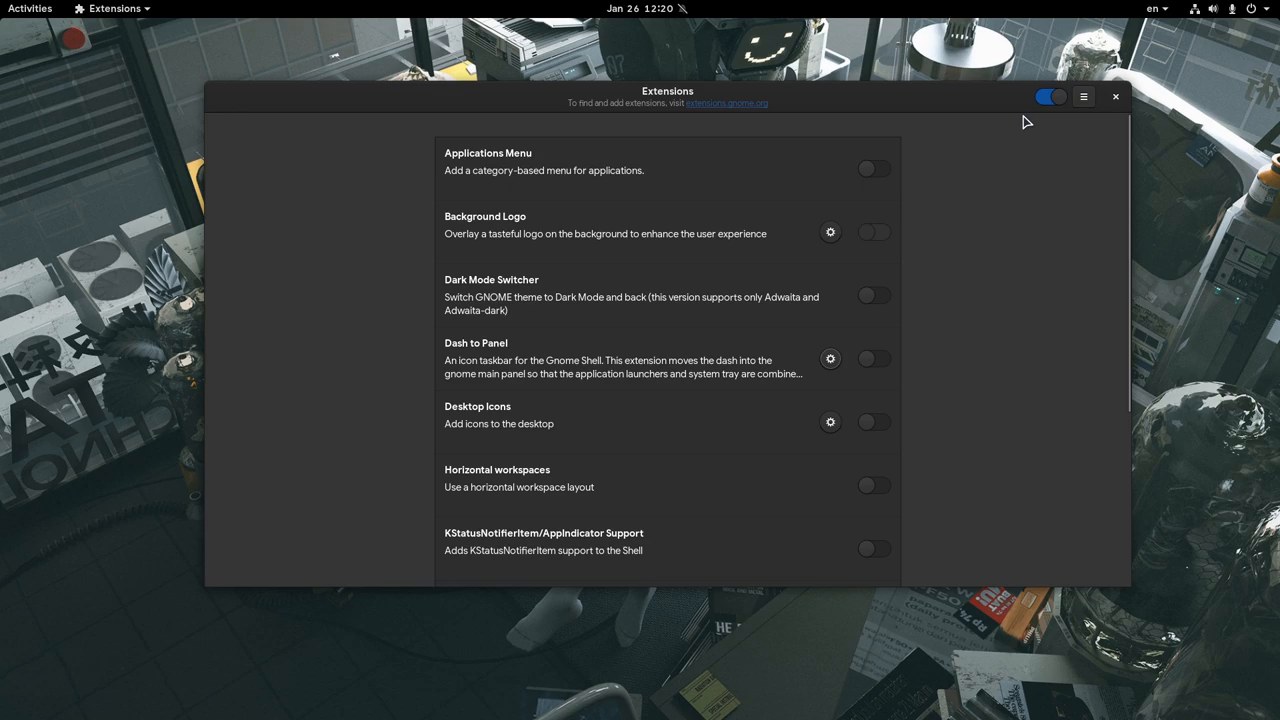
pyautogui.click(1050, 96)
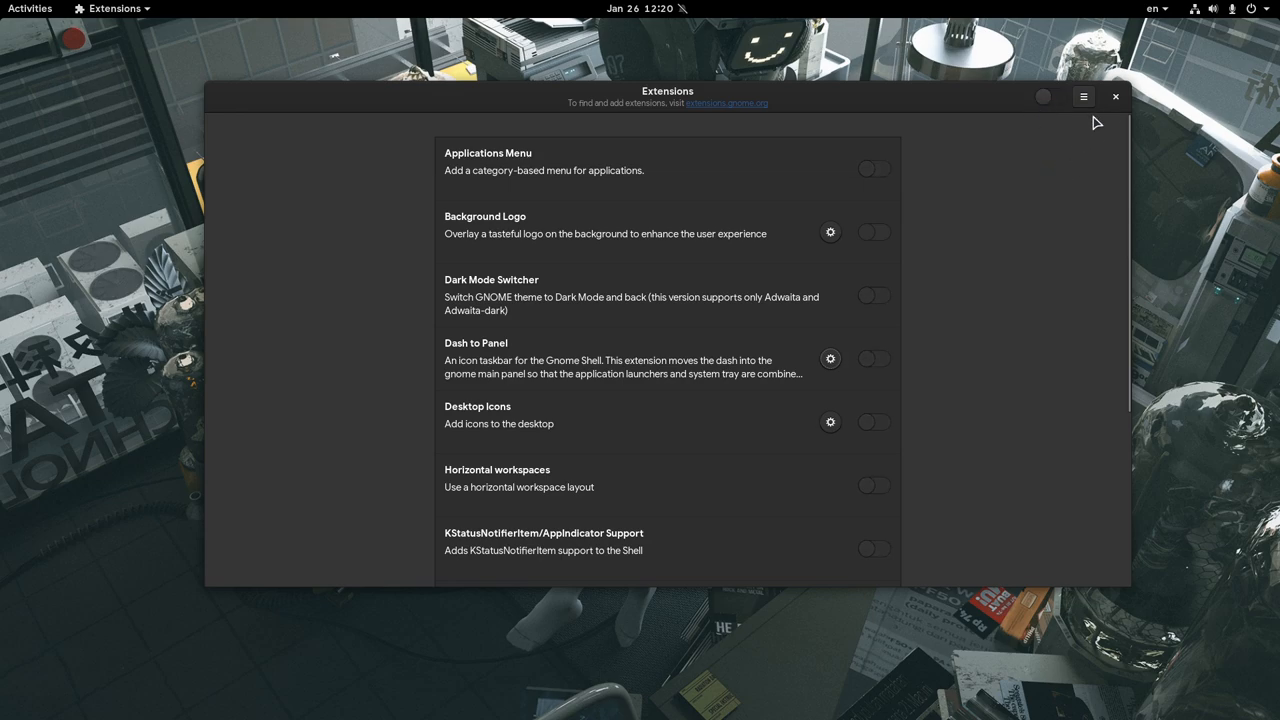
pyautogui.click(1115, 96)
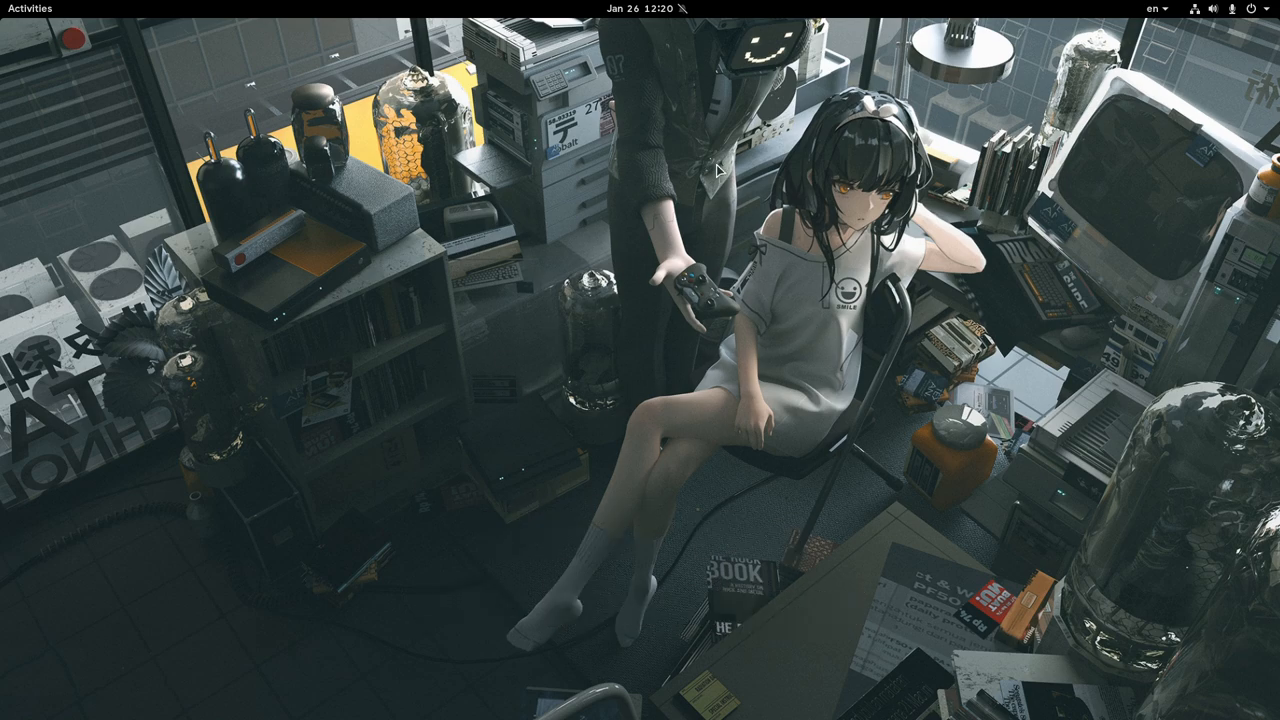
pyautogui.moveTo(840, 264)
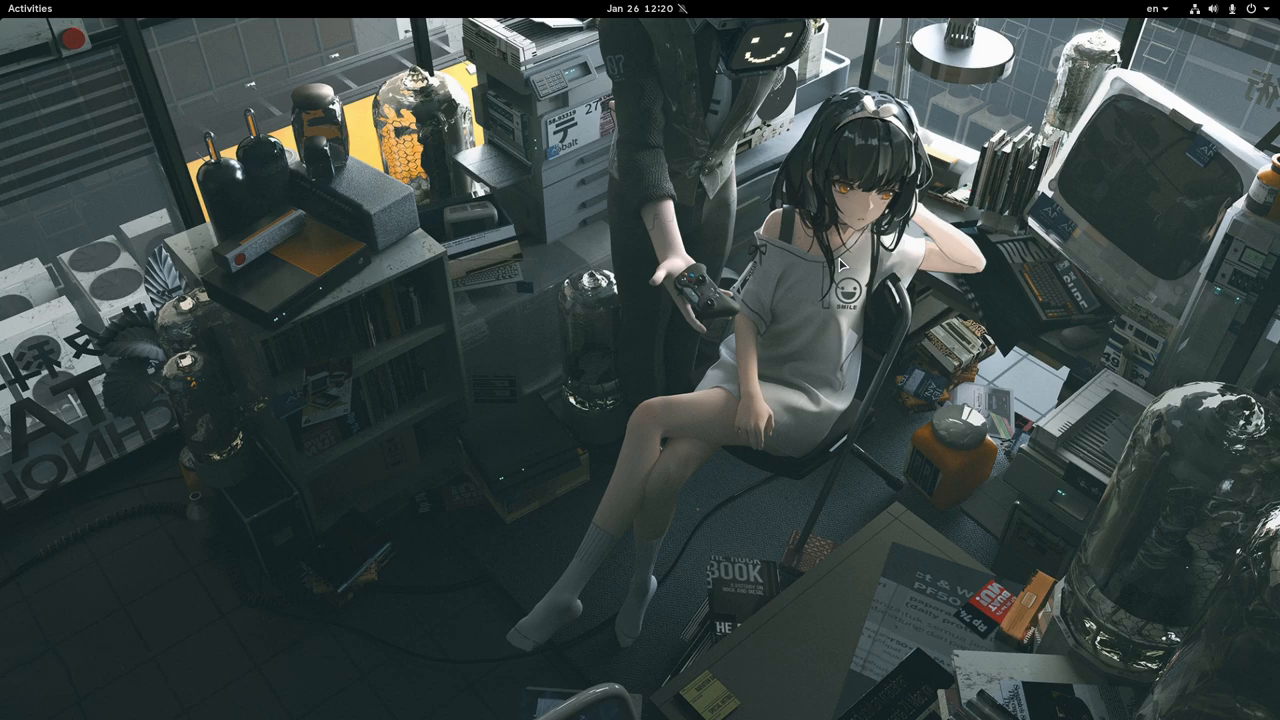